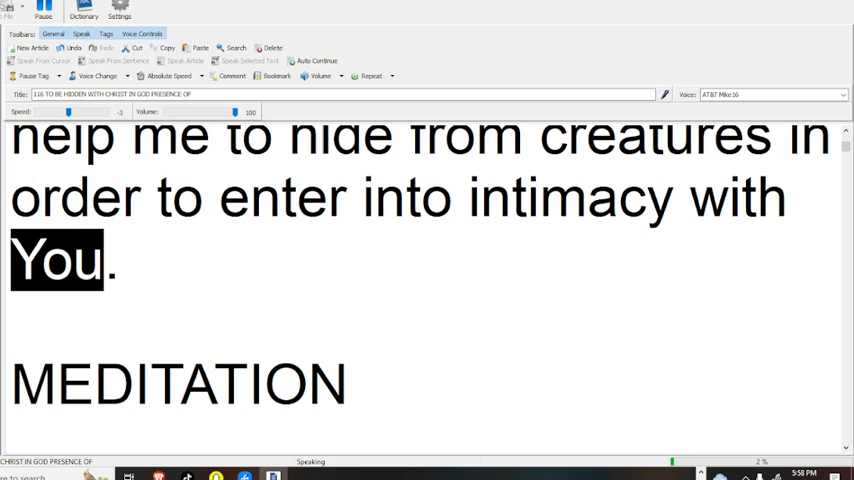
{"action": "scroll", "scroll_direction": "down", "scroll_amount": 3}
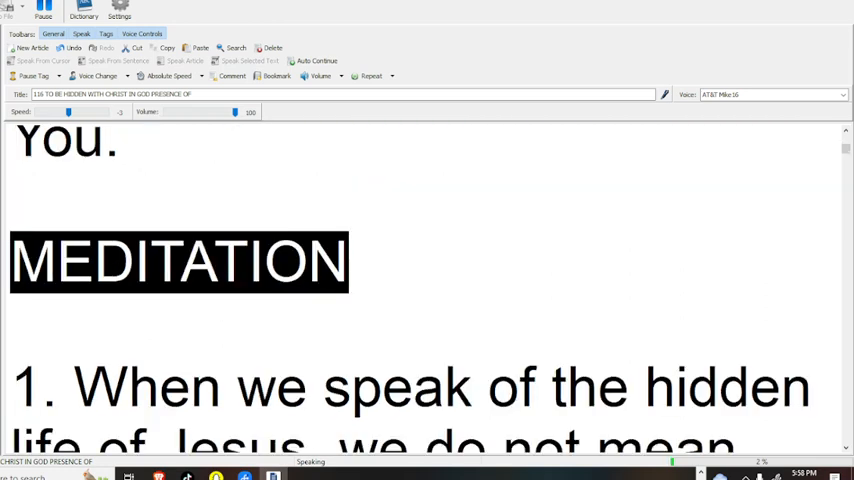
{"action": "scroll", "scroll_direction": "down", "scroll_amount": 3}
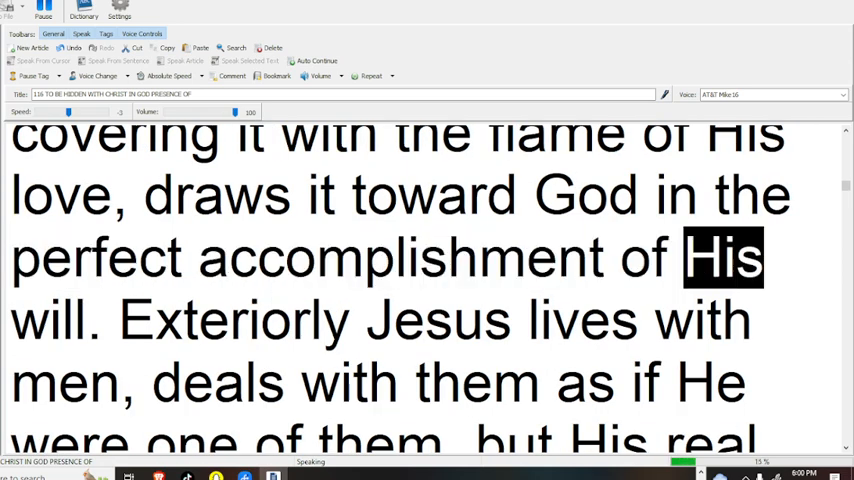
{"action": "scroll", "scroll_direction": "down", "scroll_amount": 3}
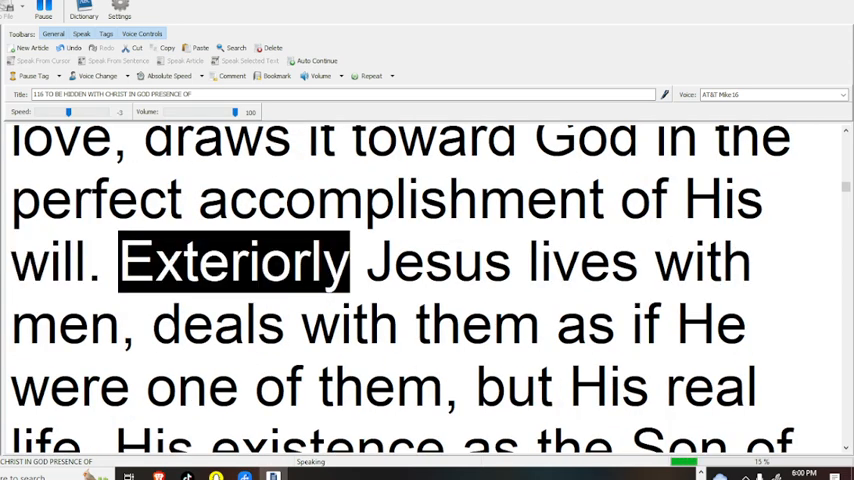